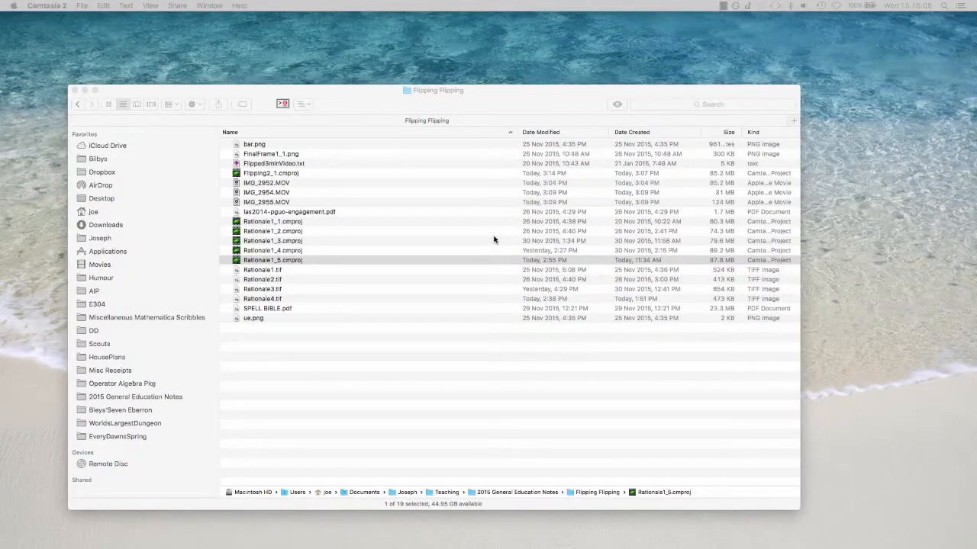
Step: Show the Window menu listing the open Camtasia project windows
click(209, 6)
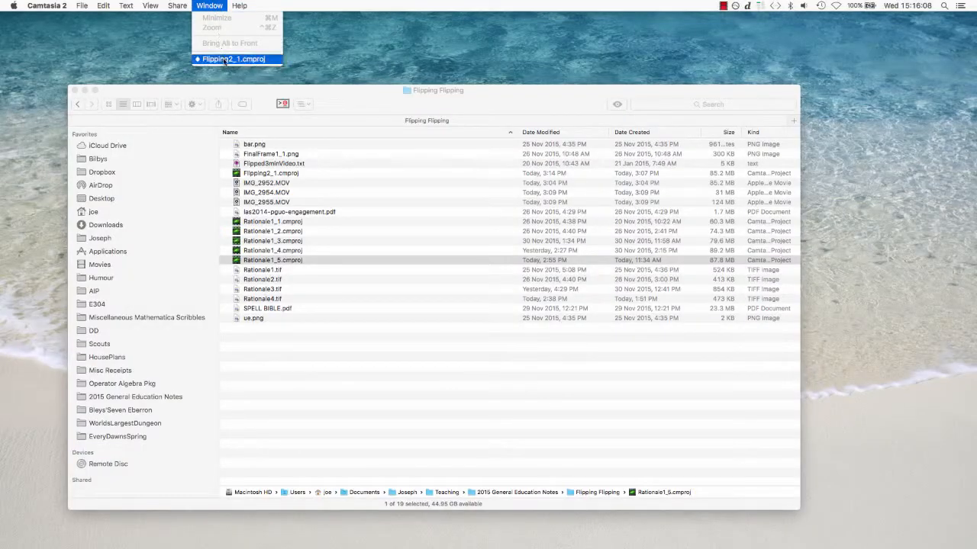
Step: Bring the Flipping2_1 project window forward with clips IMG_2962 and IMG_2967 on the timeline
click(235, 58)
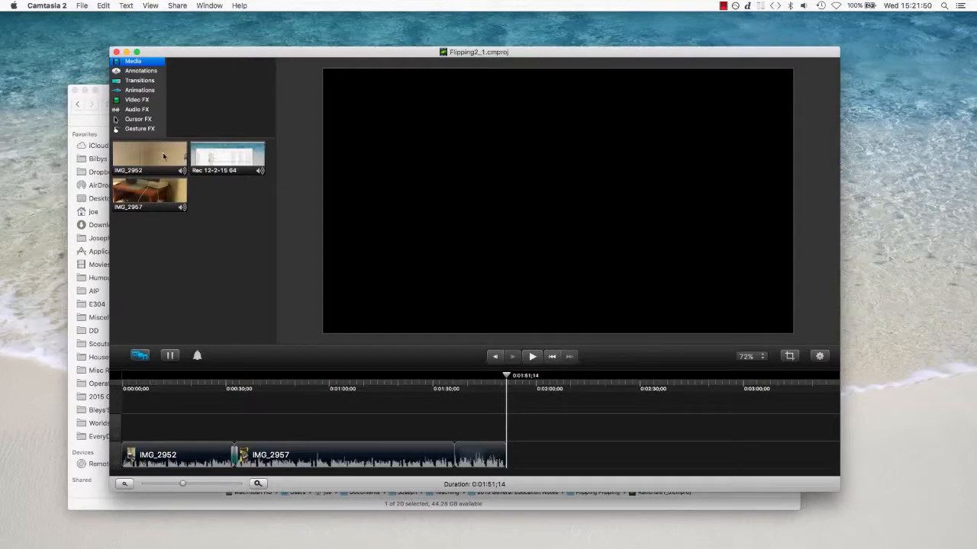
mouse_move(165, 183)
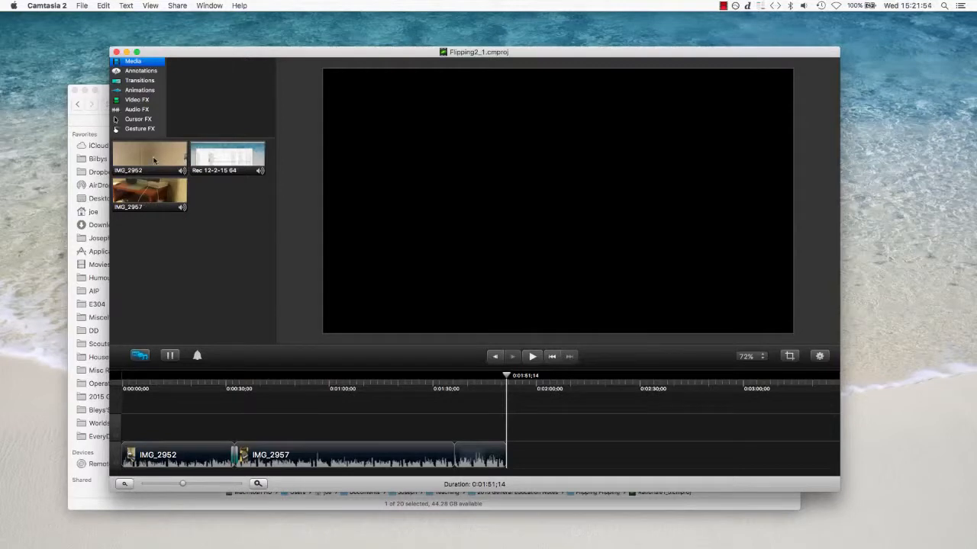
click(149, 156)
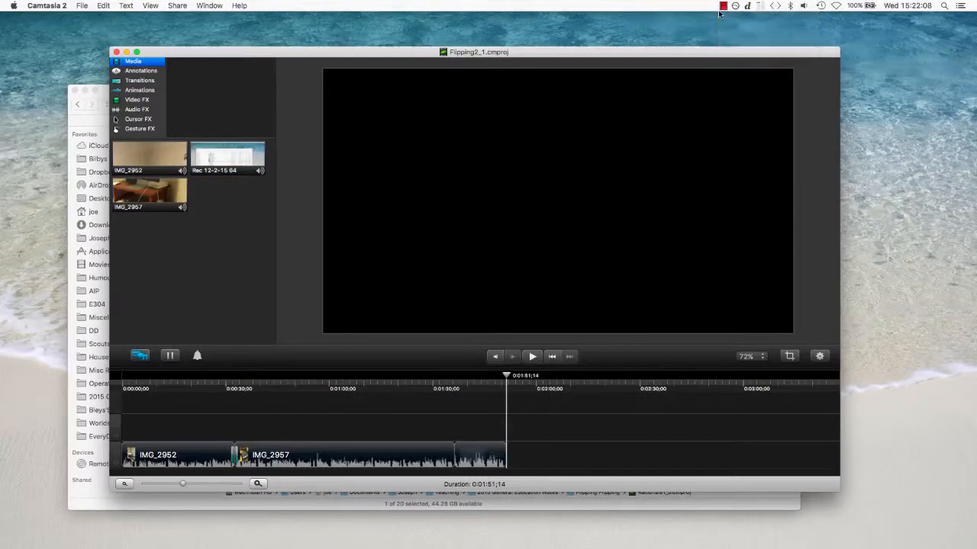
Step: Use the Camtasia menu-bar recording icon to reach Stop Recording
click(724, 6)
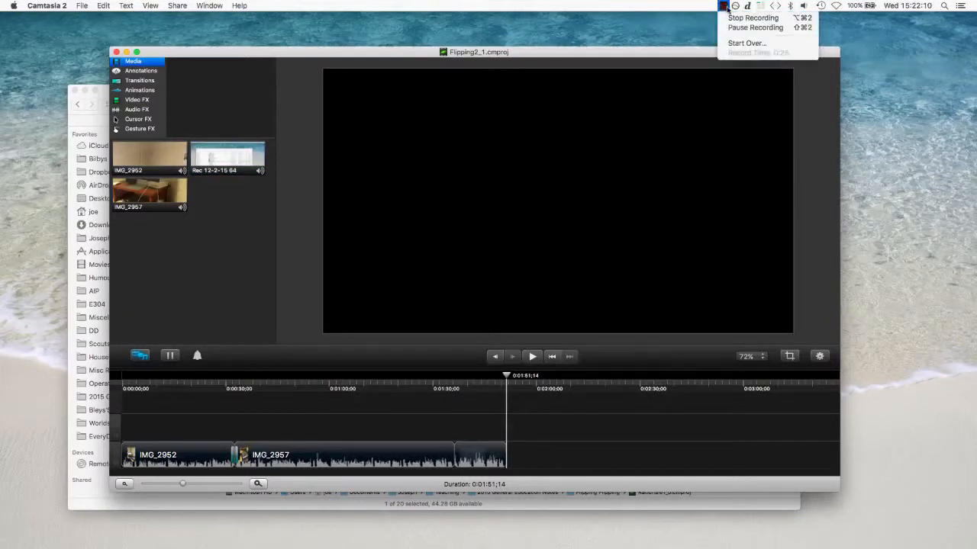
mouse_move(754, 18)
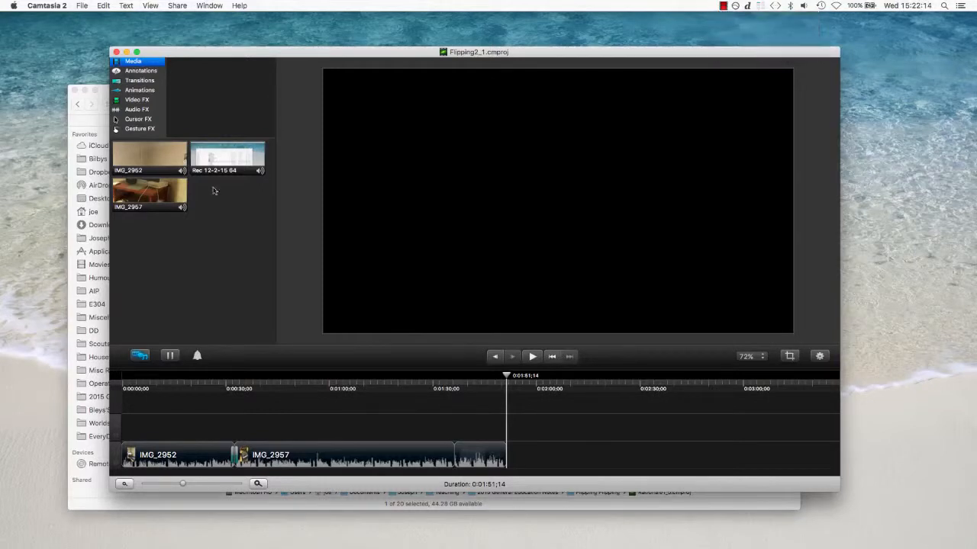
mouse_move(237, 212)
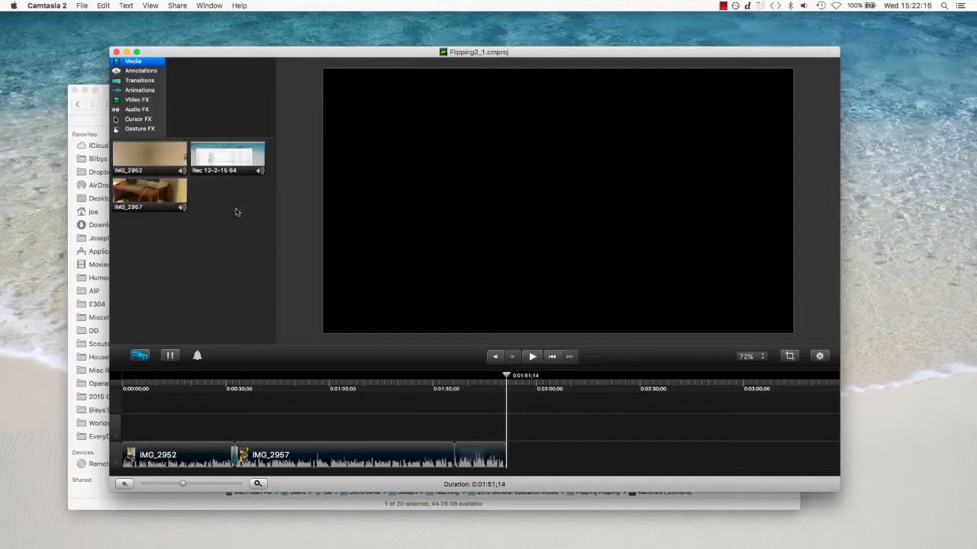